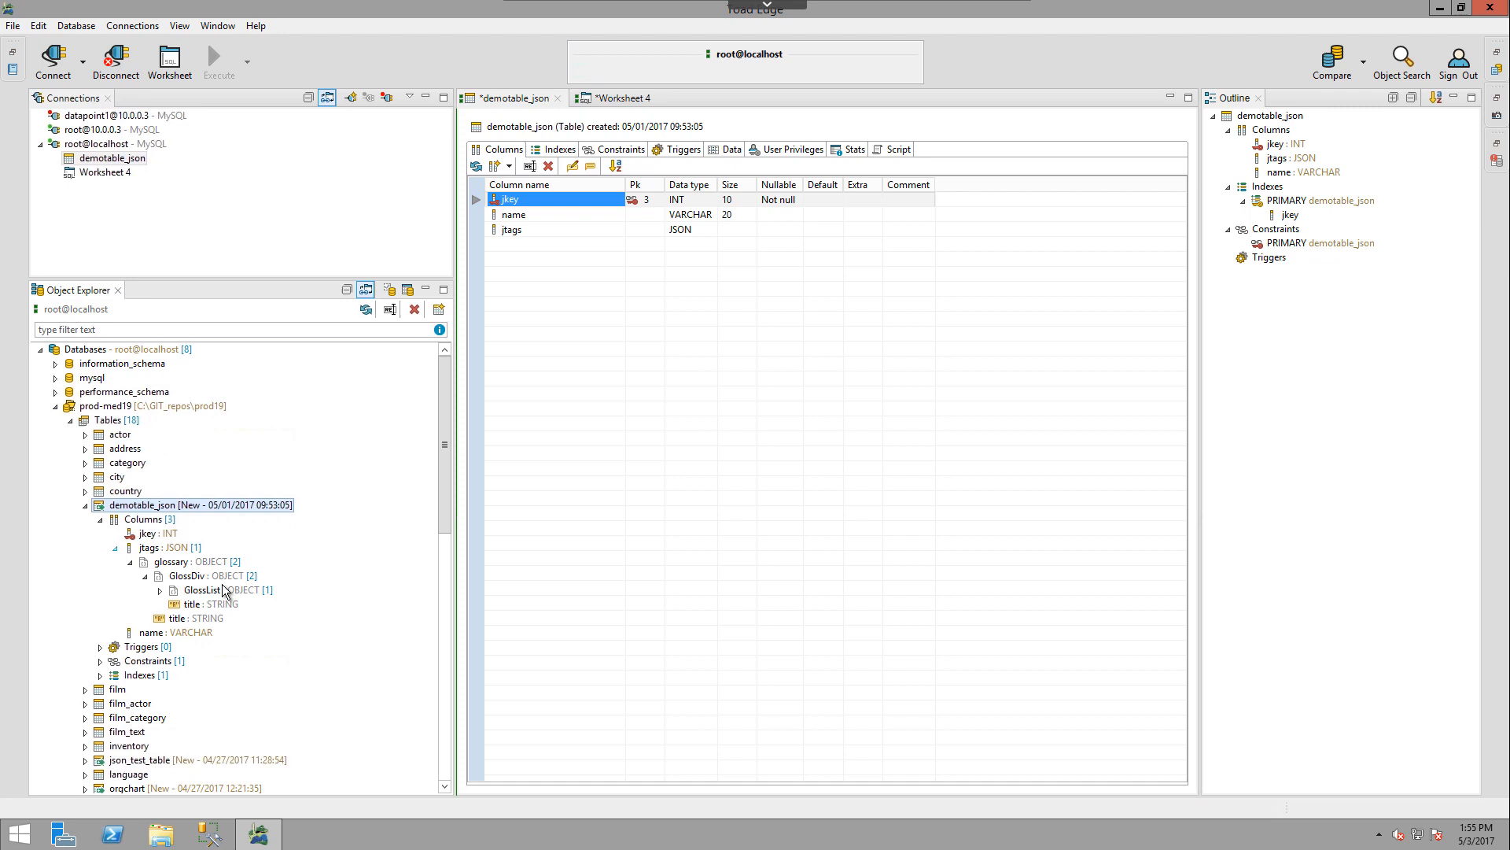
pyautogui.moveTo(198, 531)
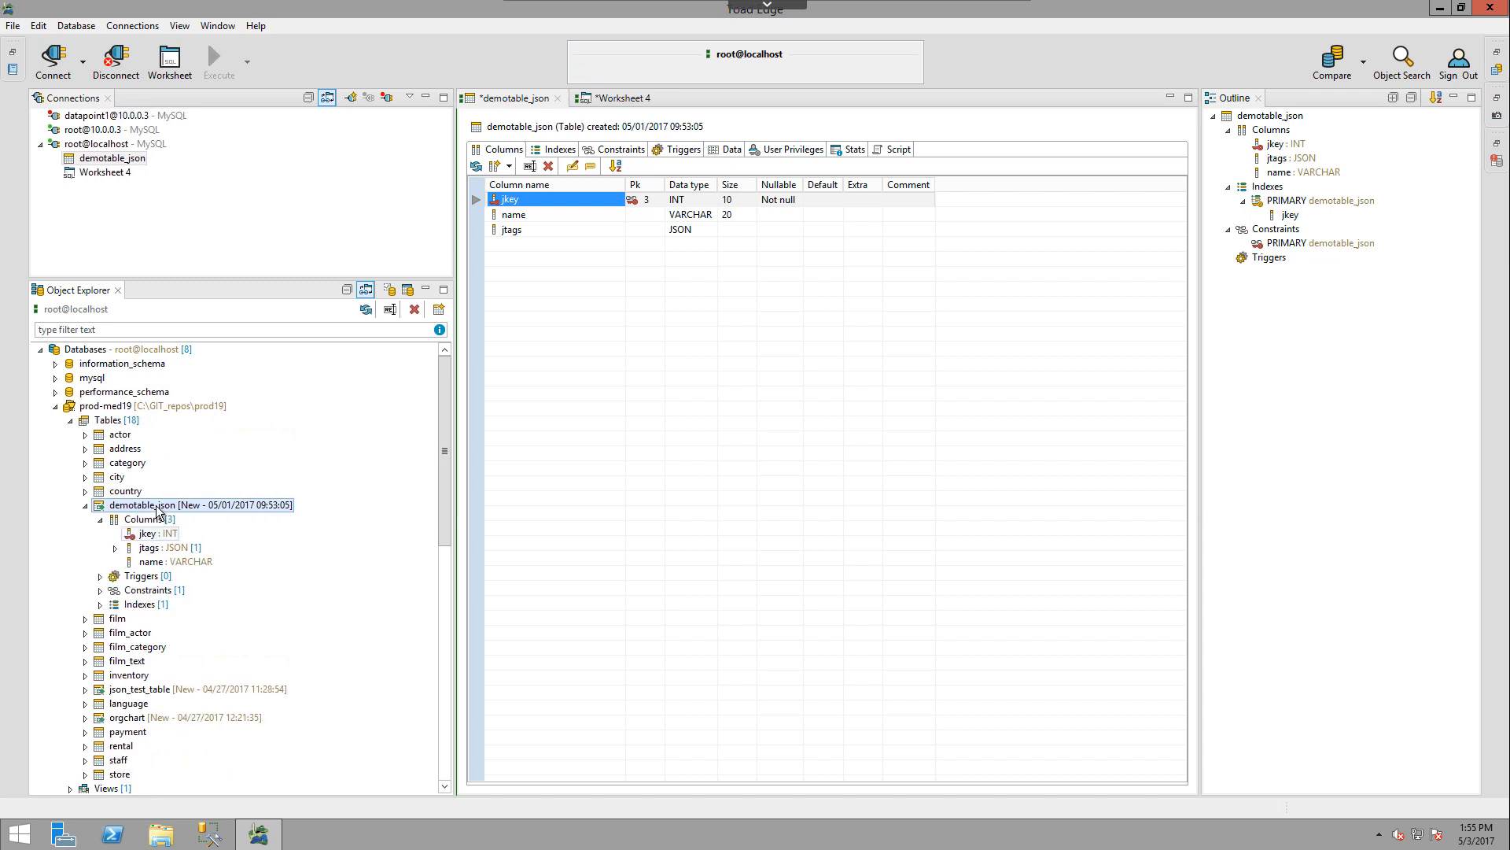
pyautogui.moveTo(212, 514)
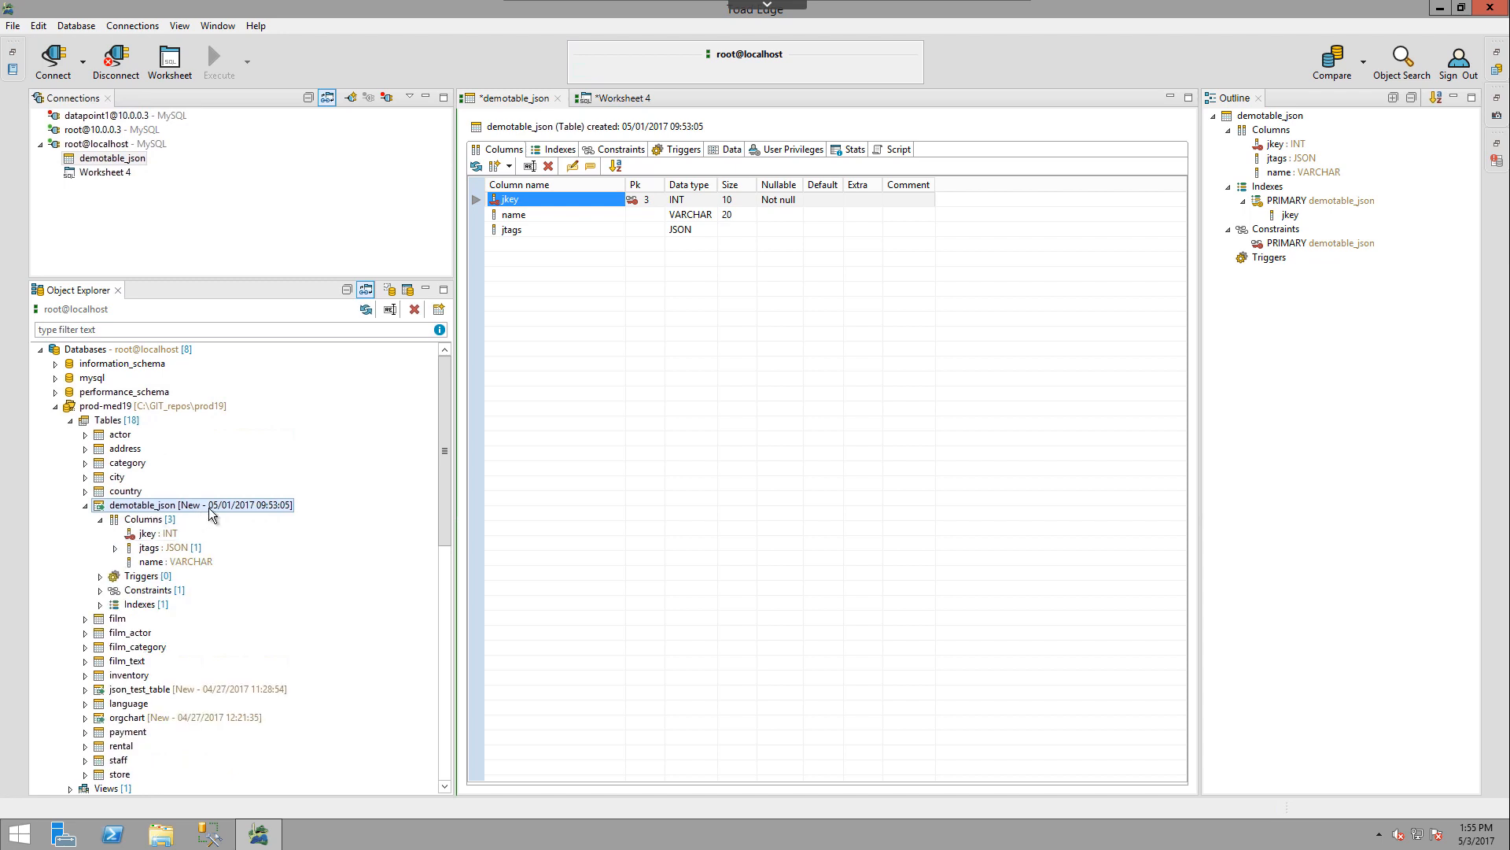
pyautogui.moveTo(595, 216)
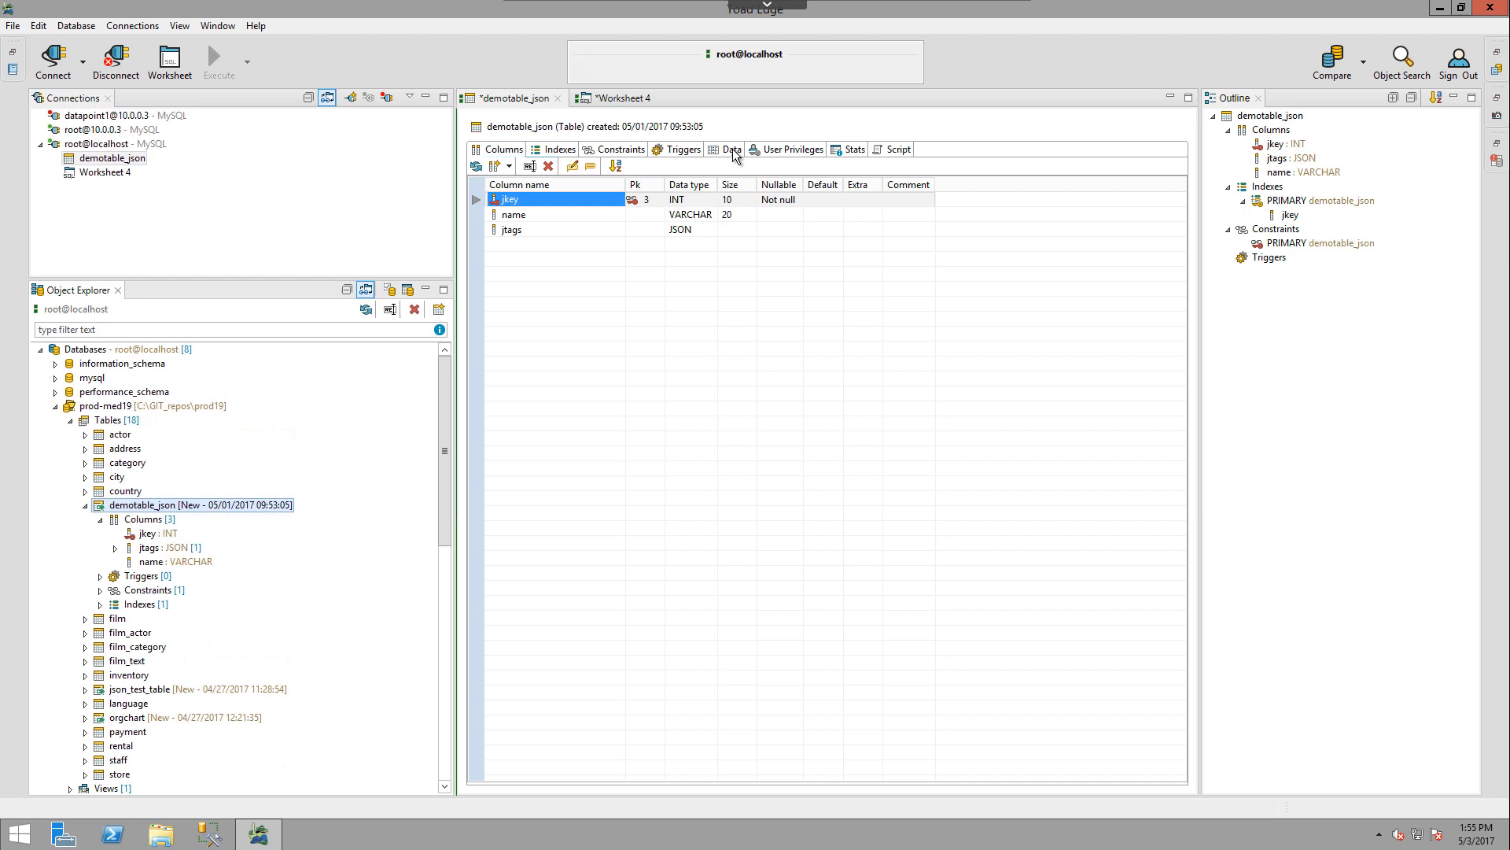
# Show demotable_json's four rows (example, demTest, text, Vier) with their jtags JSON
pyautogui.click(735, 150)
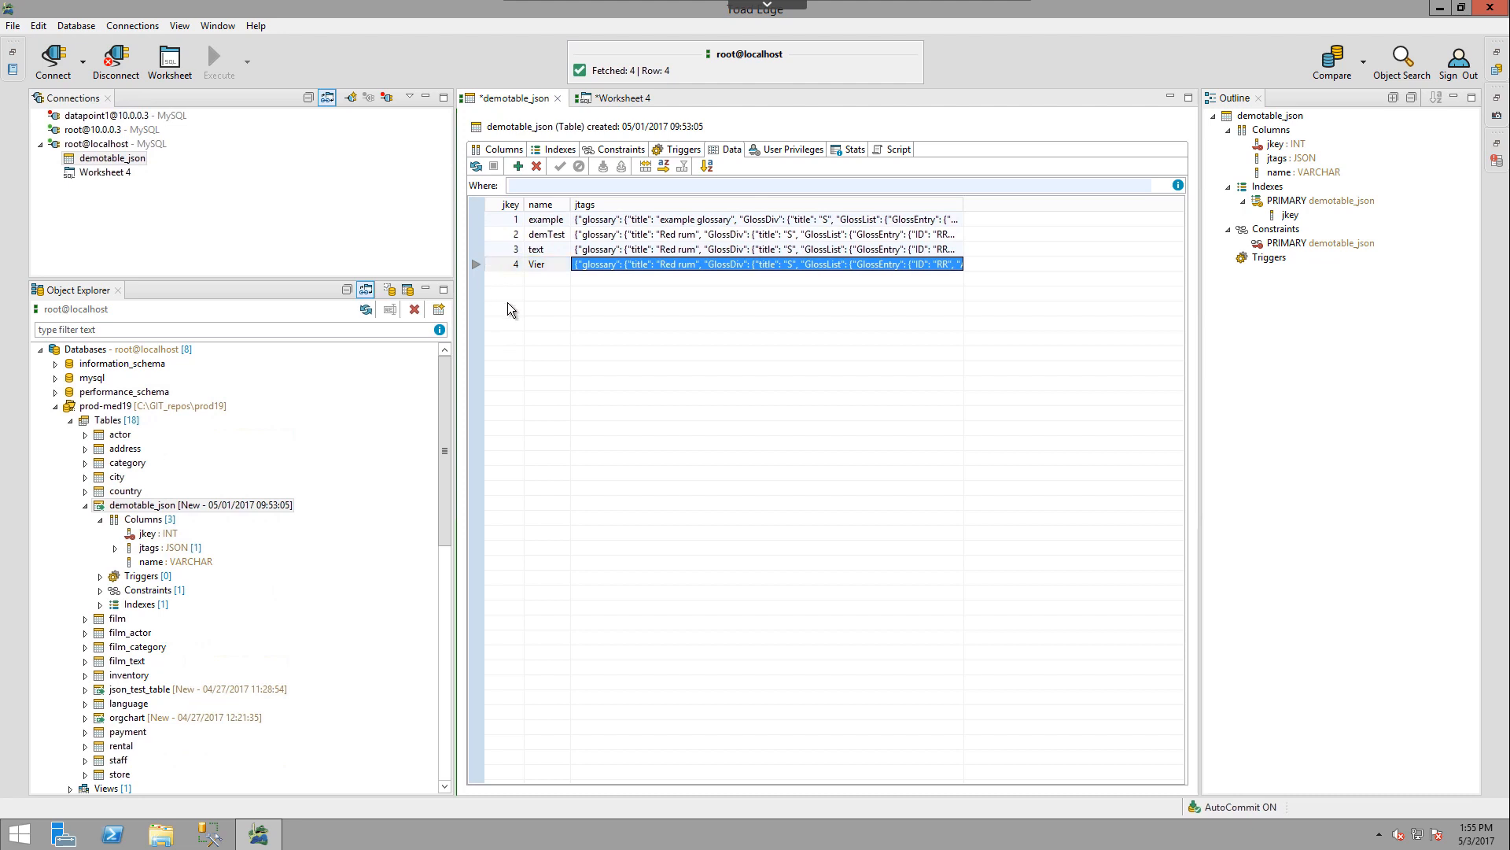
pyautogui.moveTo(520, 297)
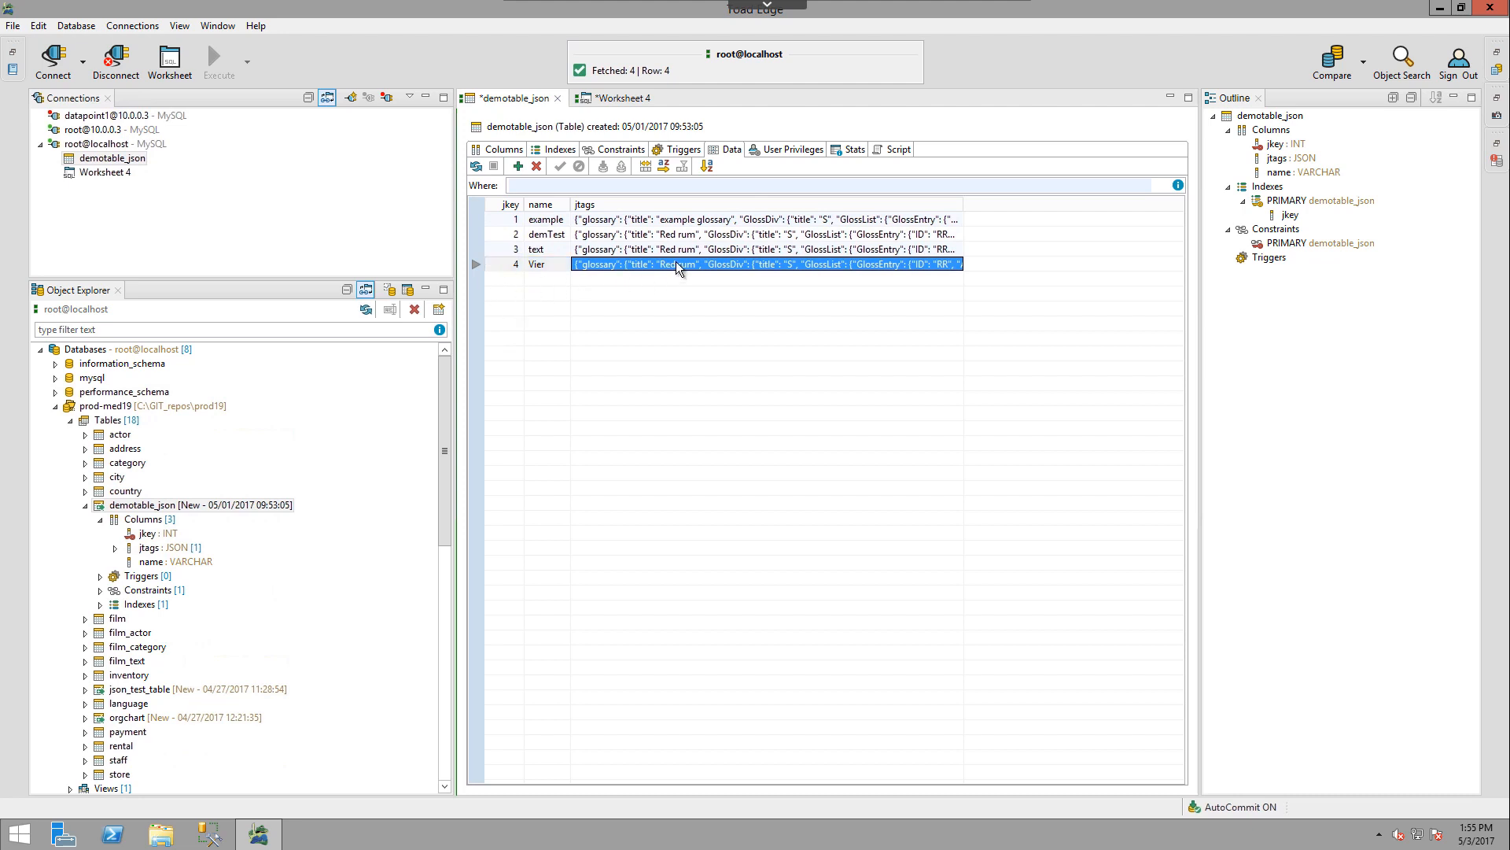
# Open row Vier's jtags value as formatted JSON in the JSON editor
pyautogui.click(765, 262)
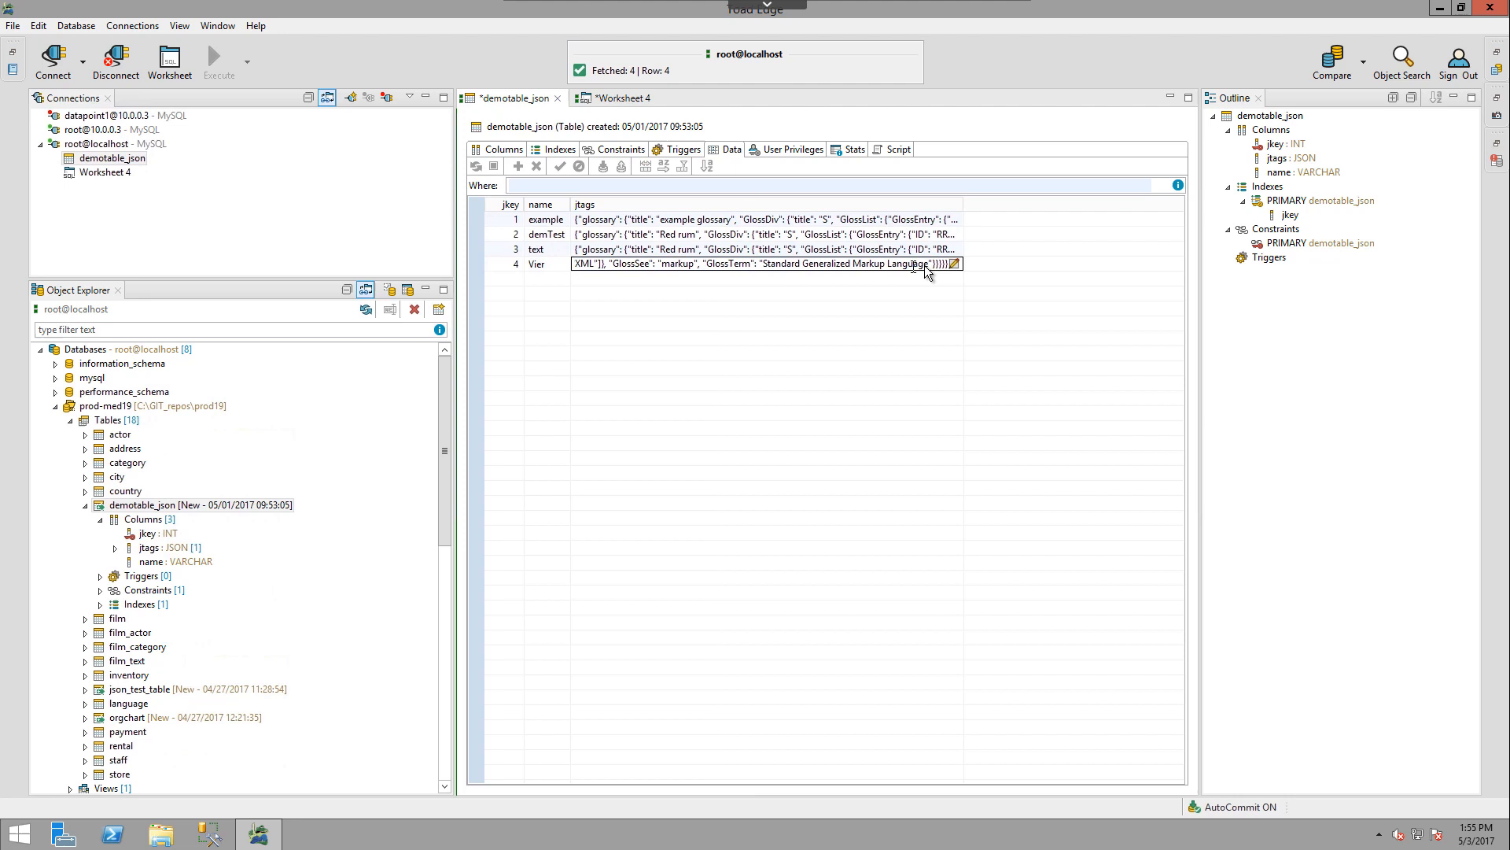
pyautogui.moveTo(954, 265)
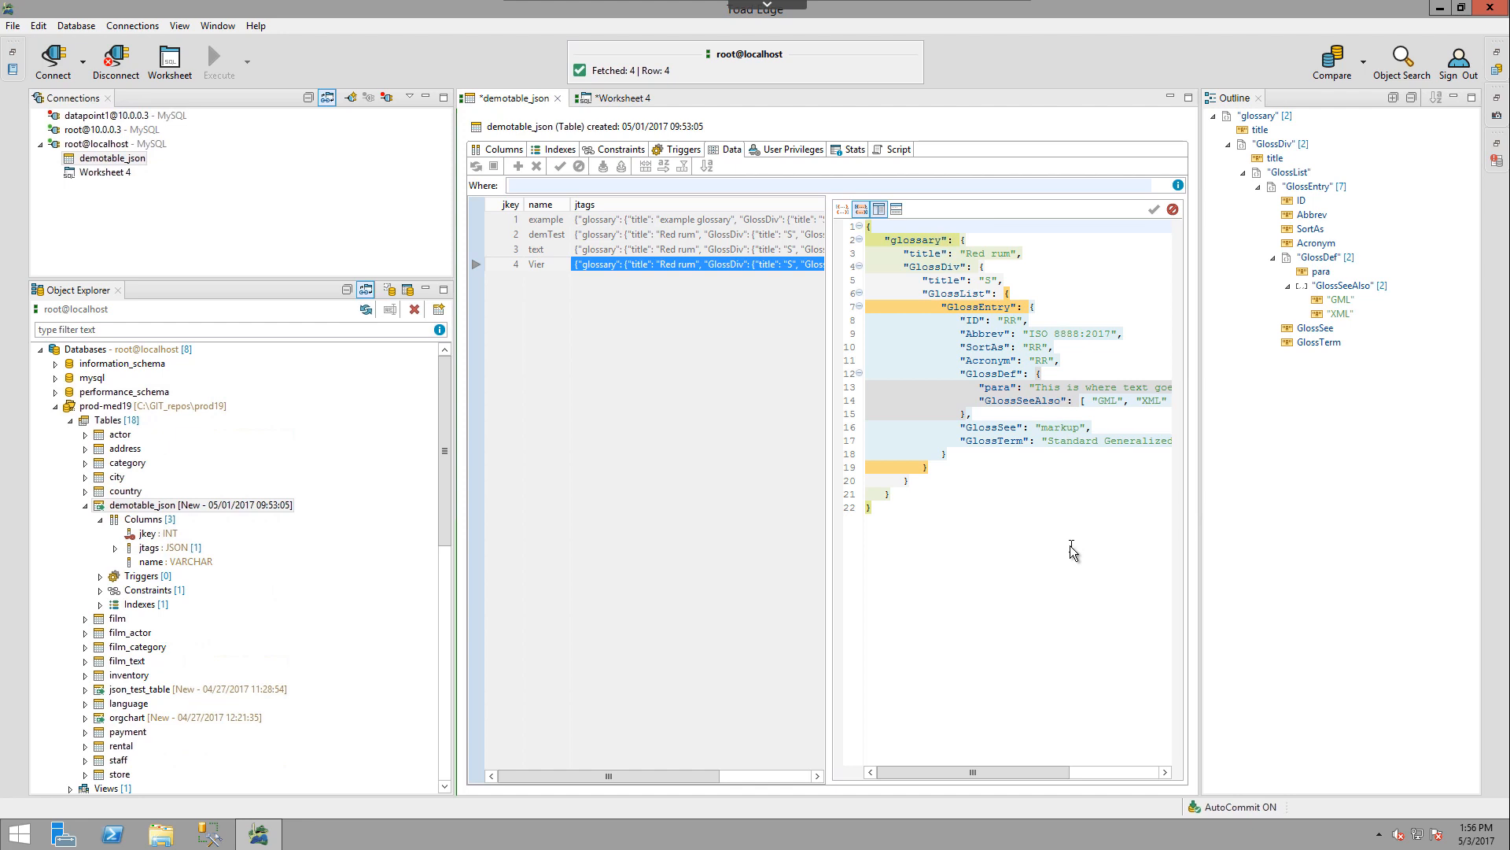
pyautogui.moveTo(1068, 532)
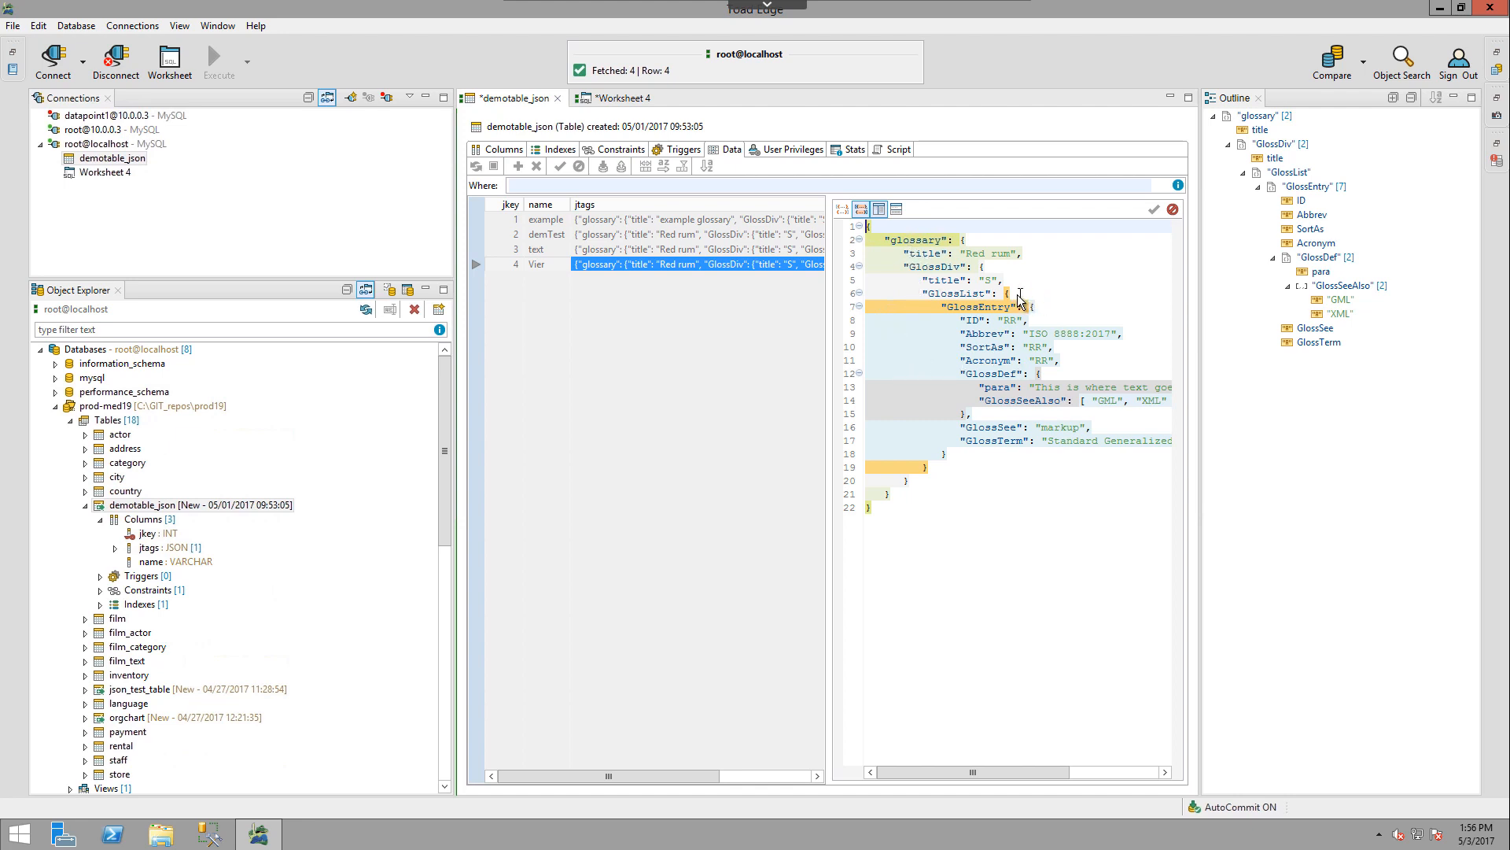
pyautogui.moveTo(844, 210)
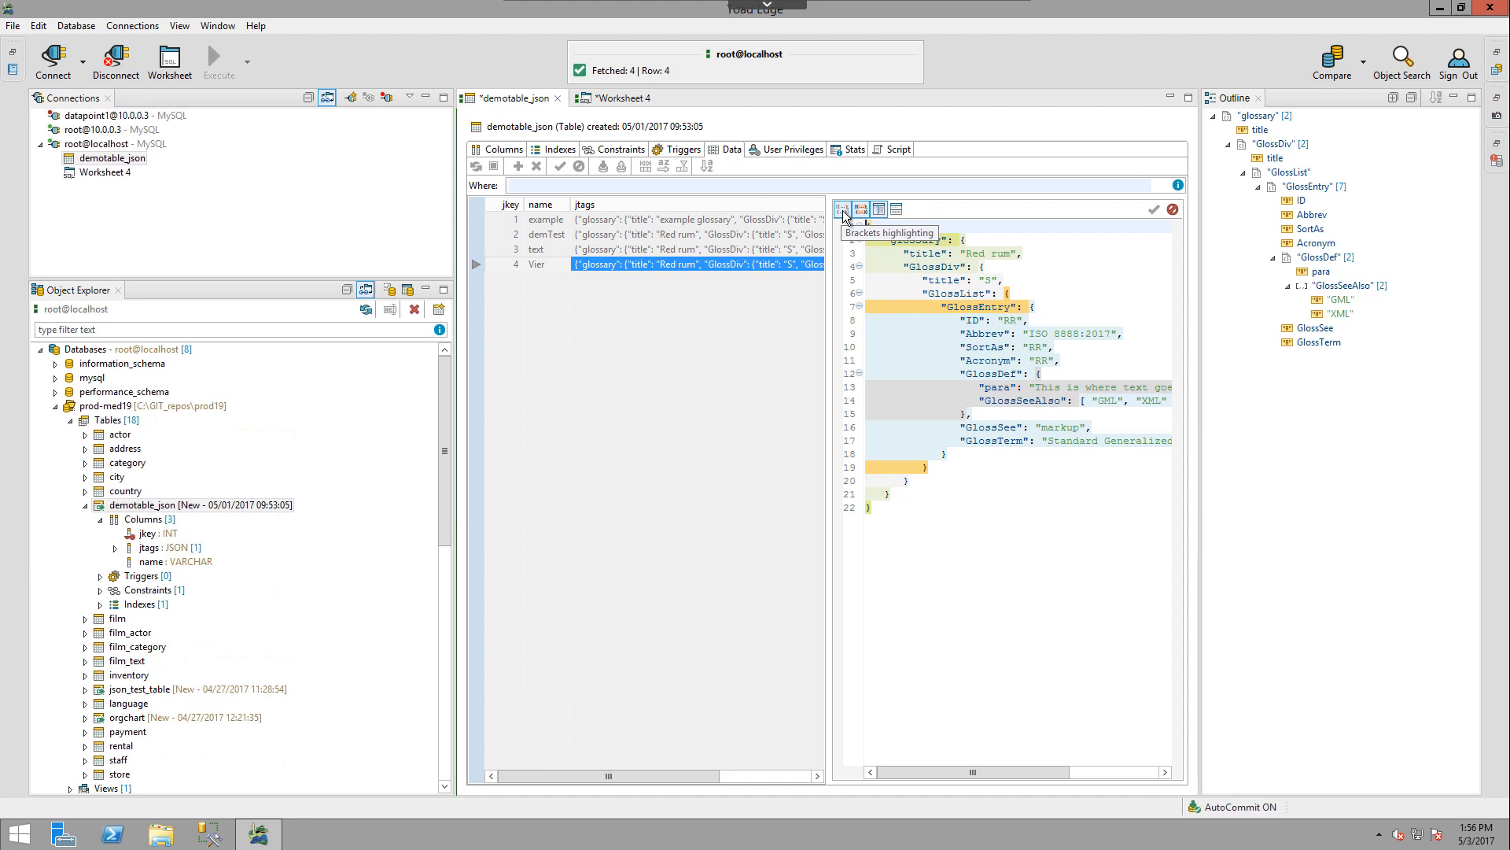
pyautogui.click(842, 209)
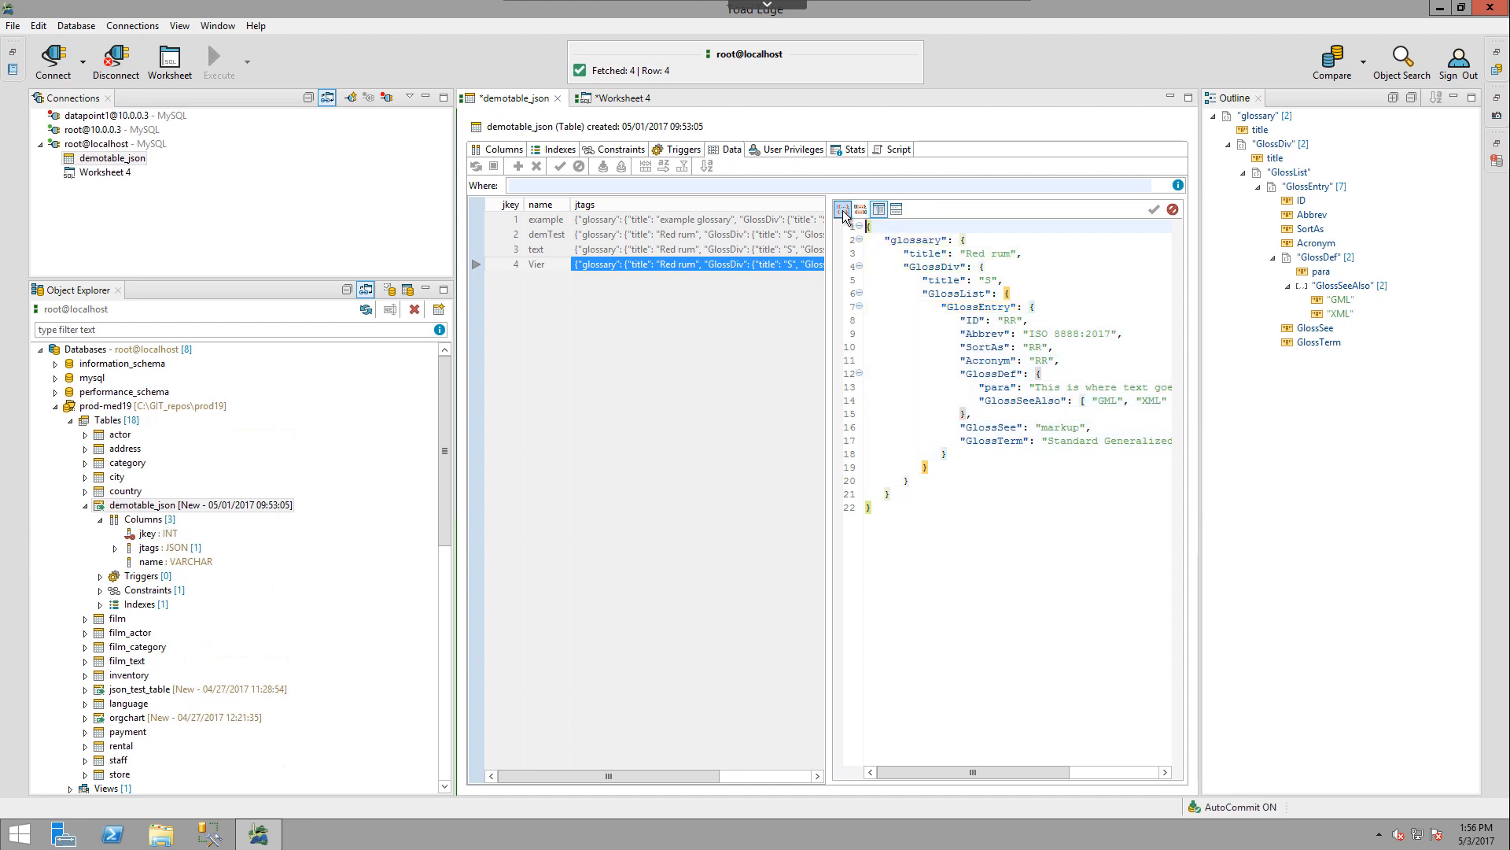
pyautogui.click(860, 210)
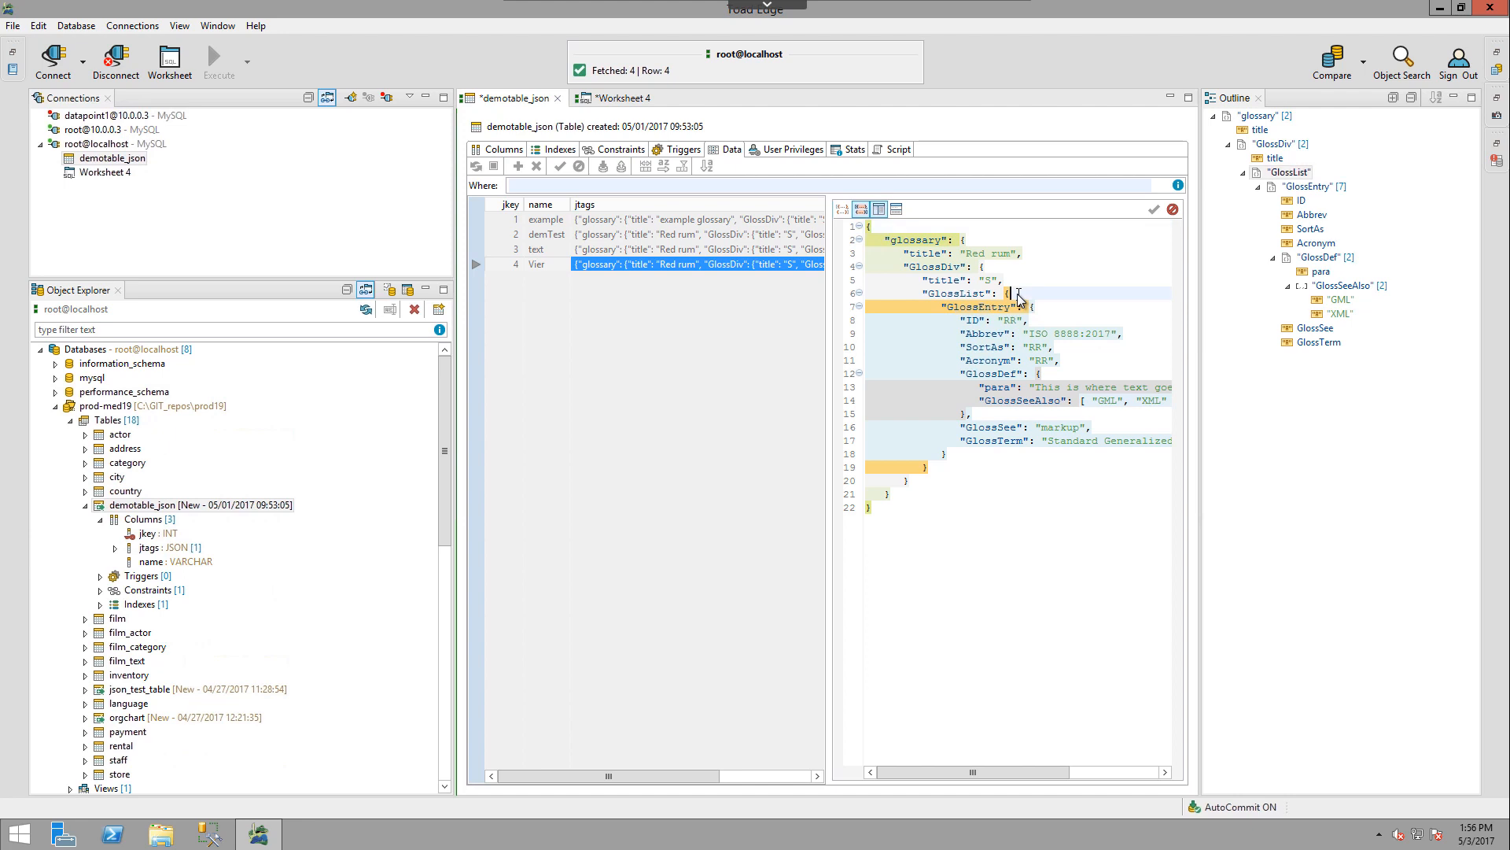
# Place the cursor at the brace after "GlossList" in Vier's JSON
pyautogui.click(857, 293)
pyautogui.write('{')
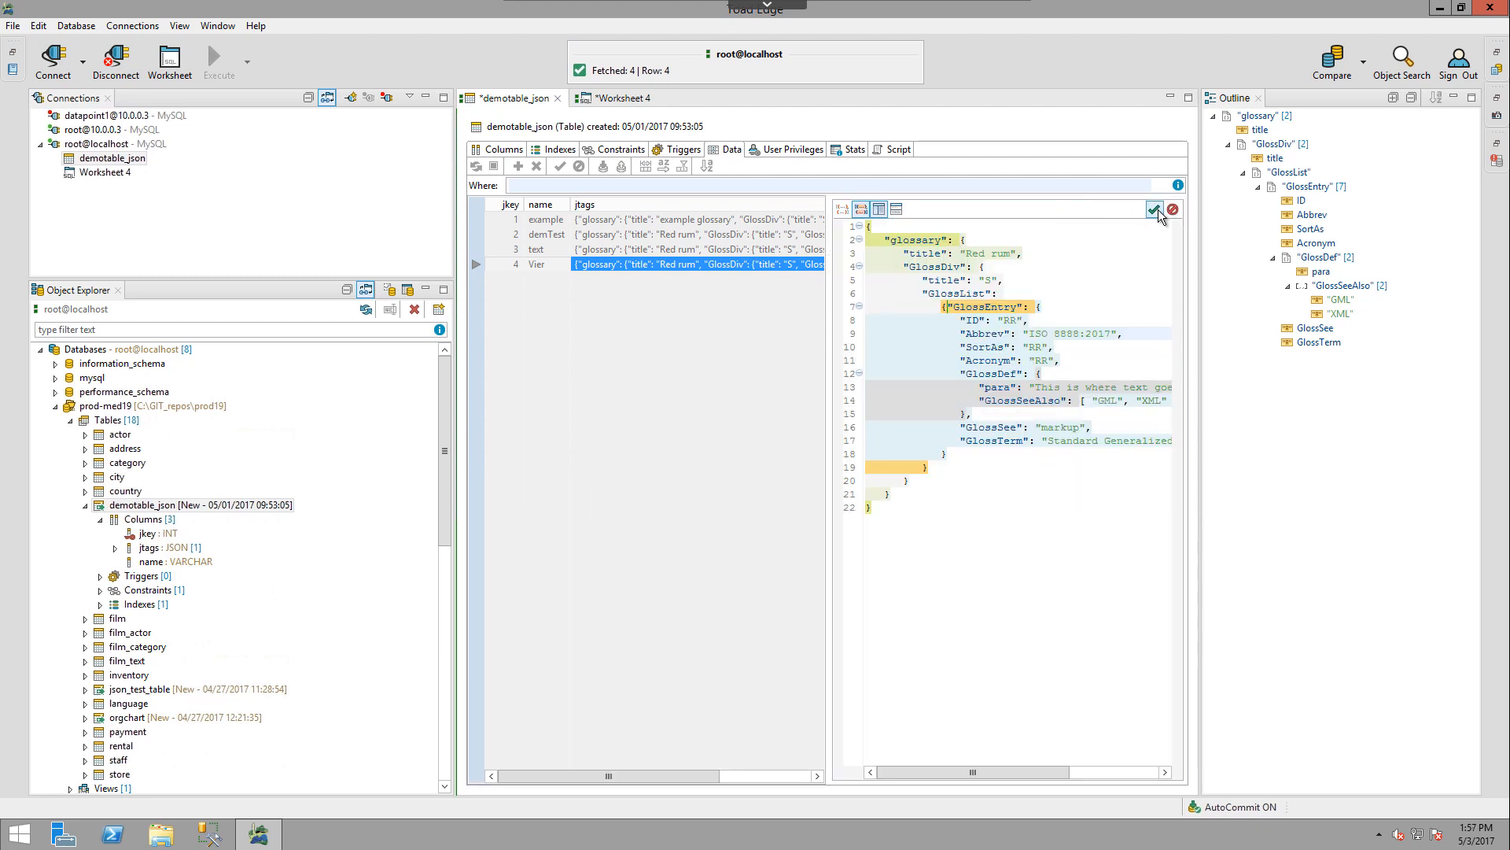
pyautogui.moveTo(1172, 210)
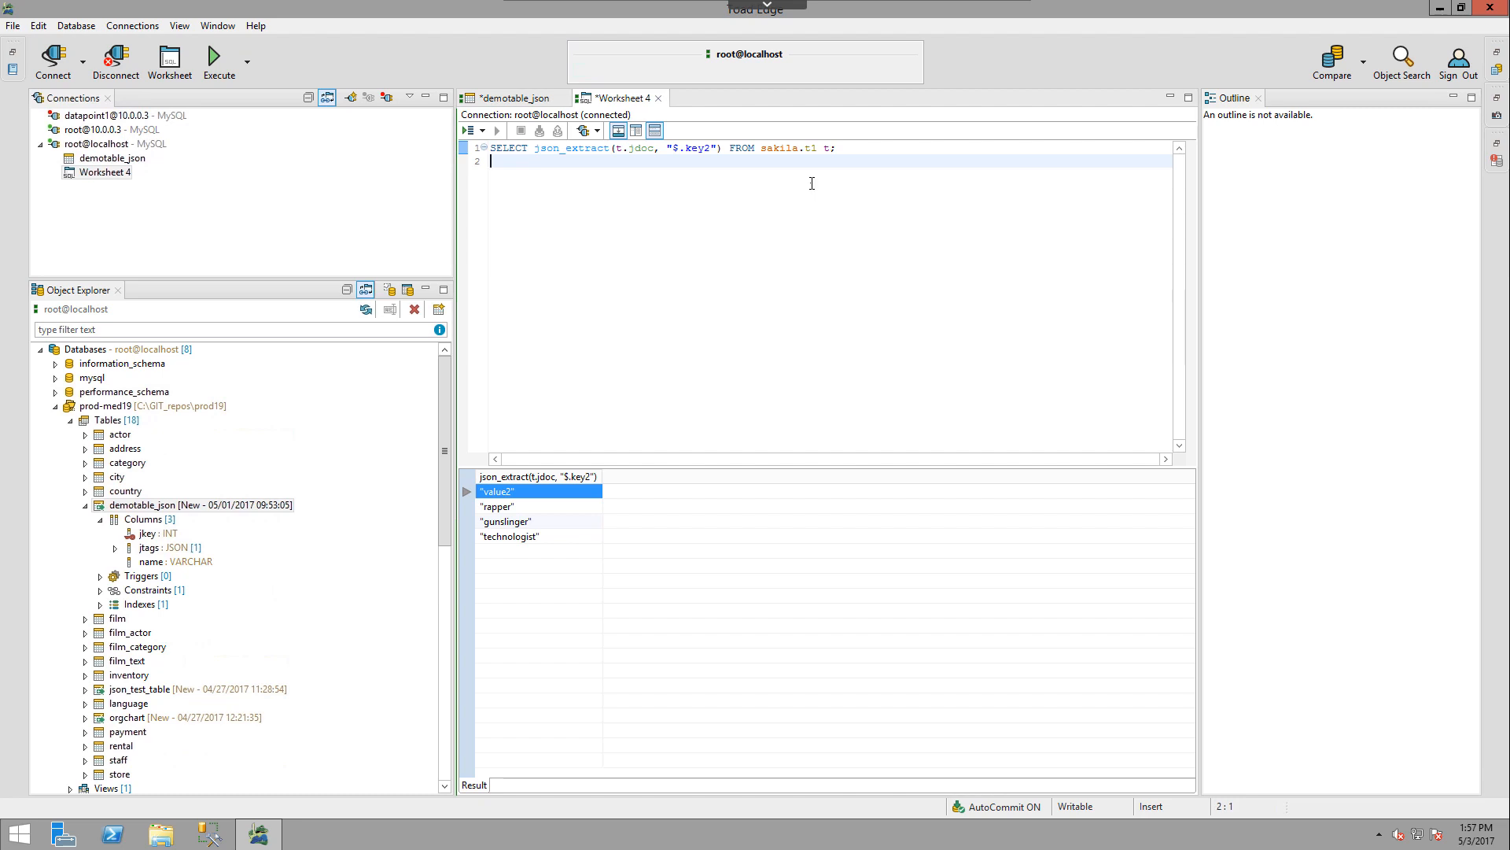
# Type 'SELECT j' on worksheet line 2 to get JSON function completions like json_extract
pyautogui.write('SELECT')
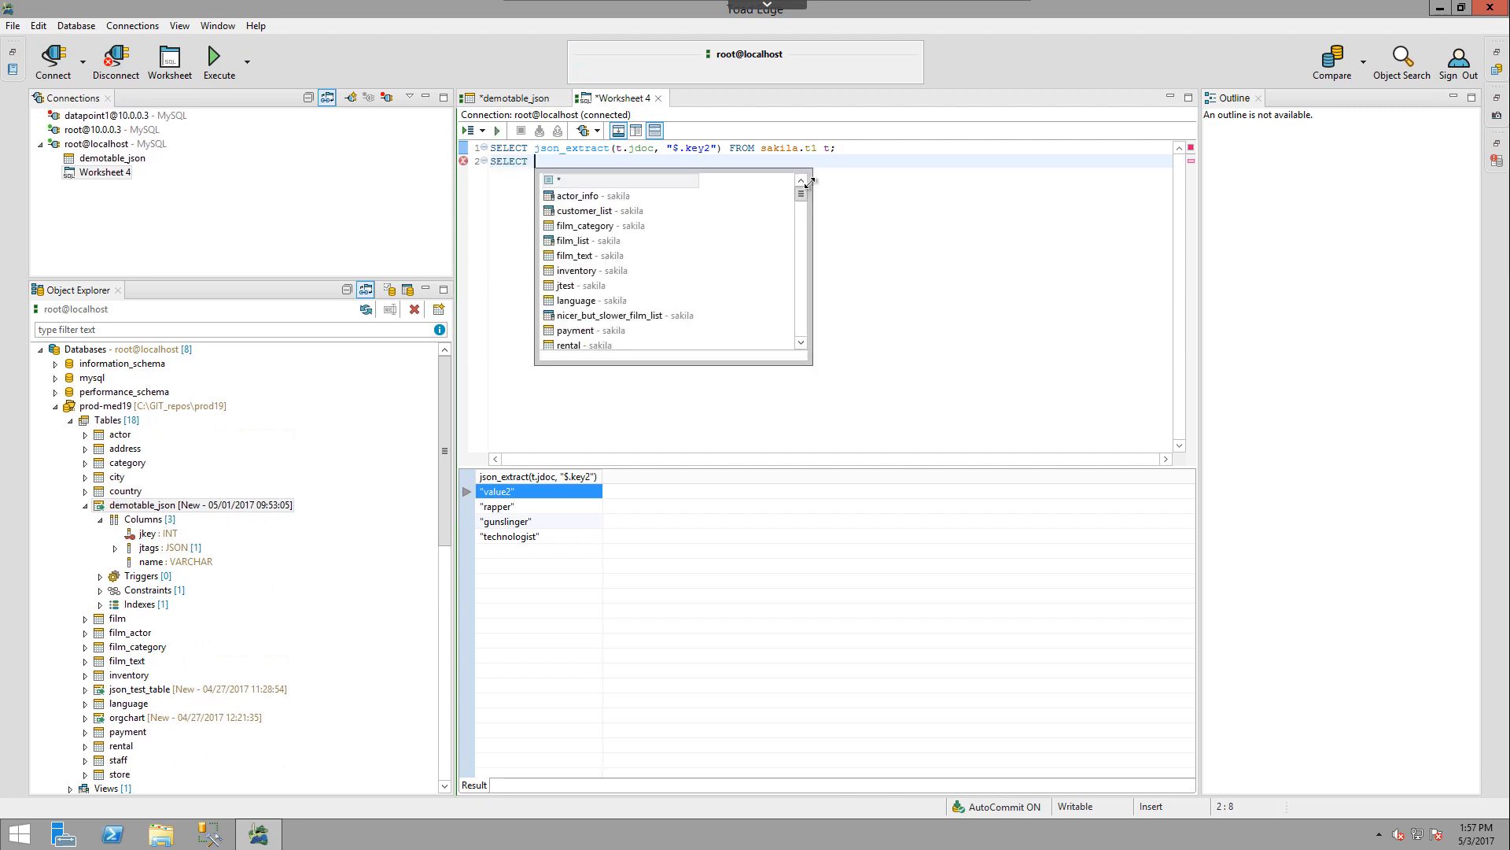
pyautogui.moveTo(558, 181)
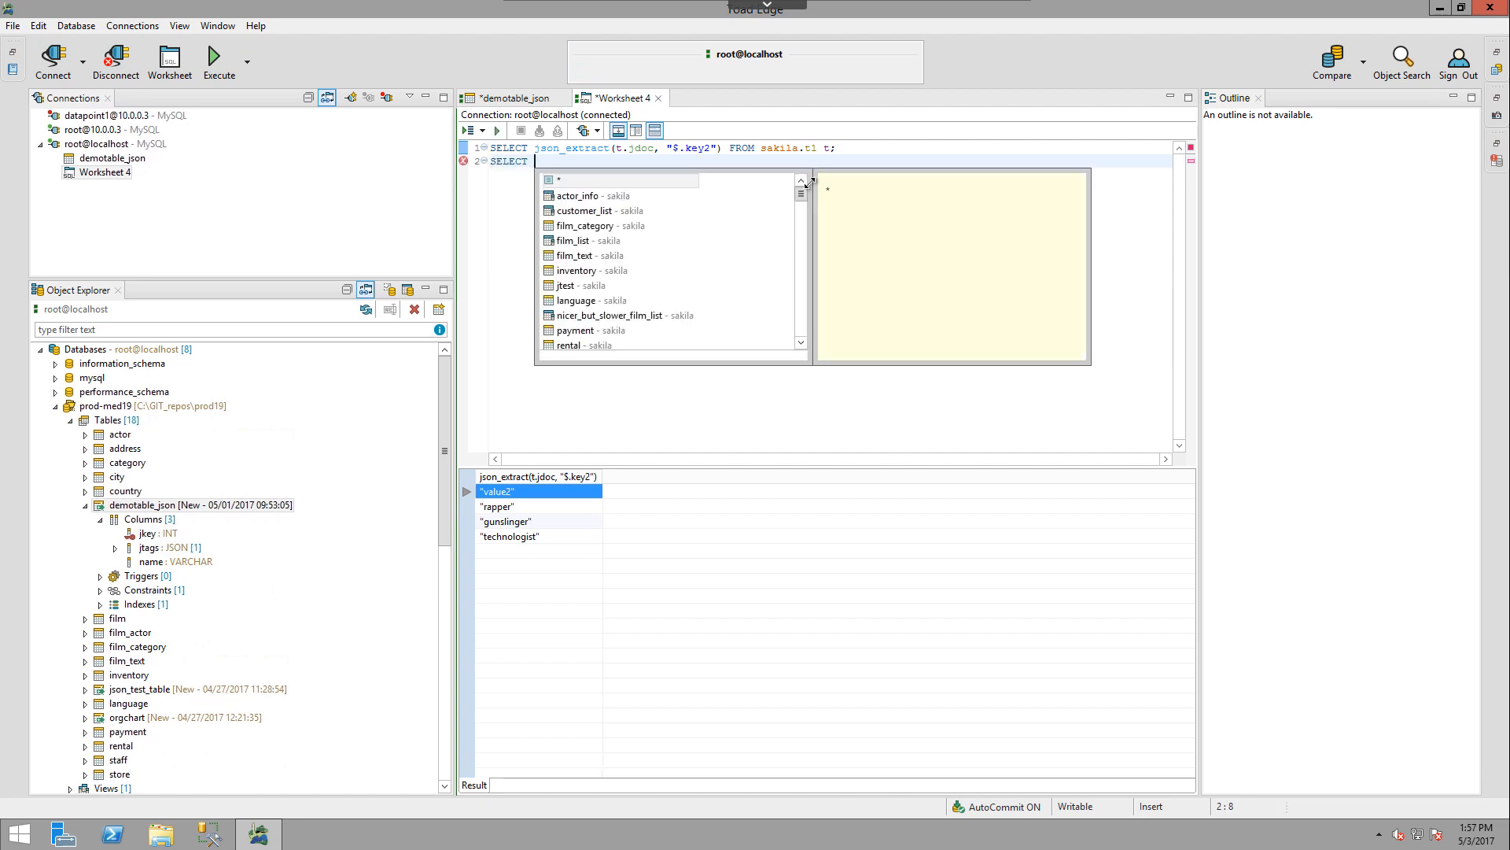
pyautogui.write('j')
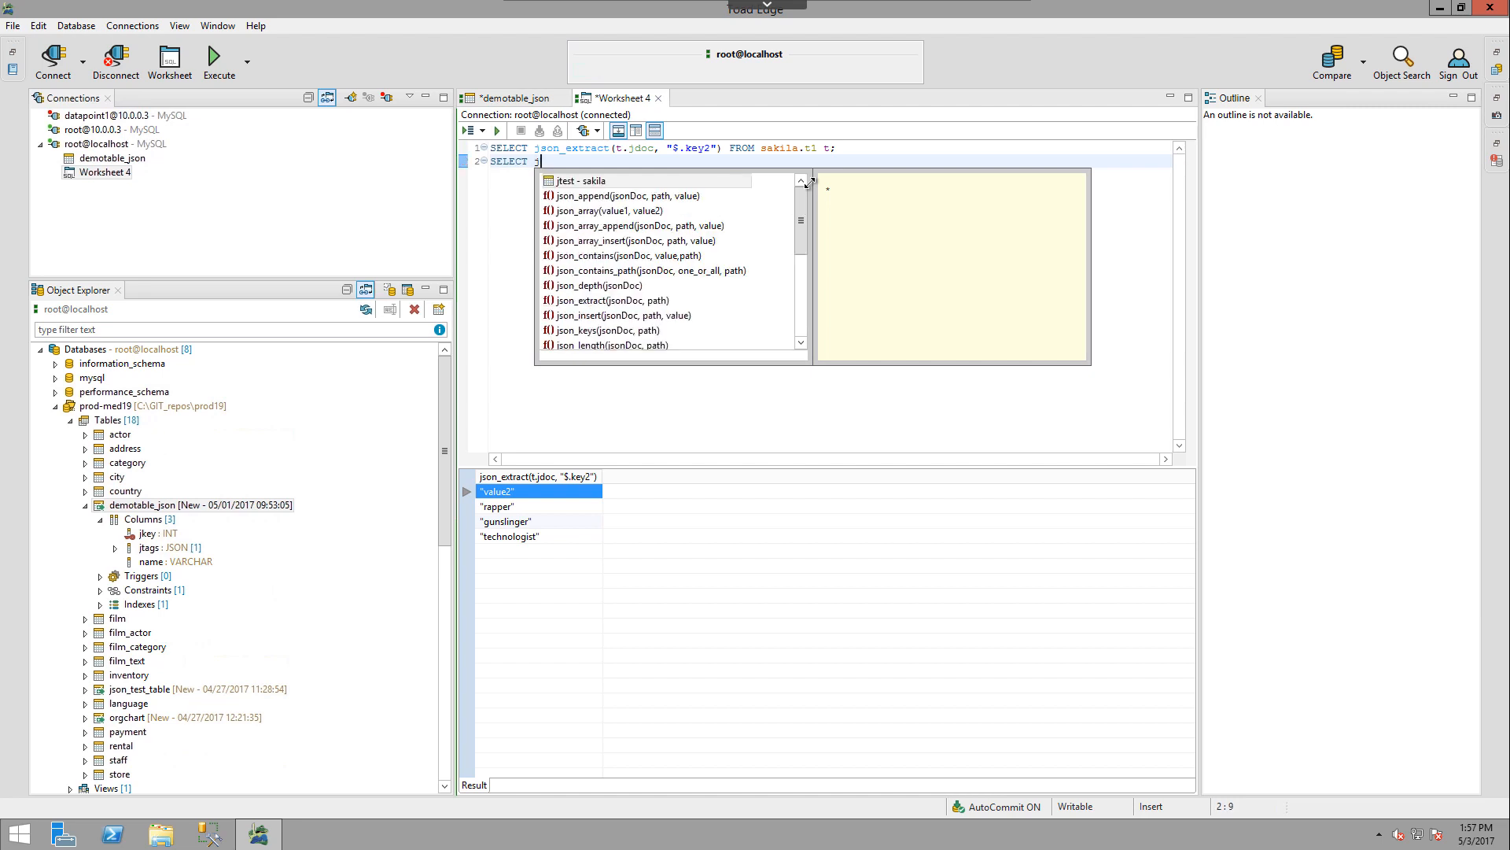